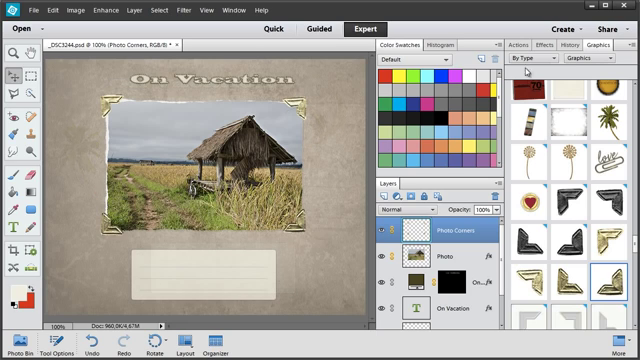
Show the Favorites actions list containing the Layer Comps action.
click(535, 44)
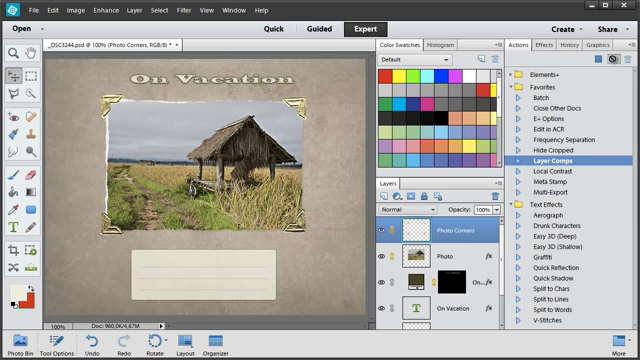
Run the Layer Comps action and save a new comp named 'Golden Corners'.
click(562, 157)
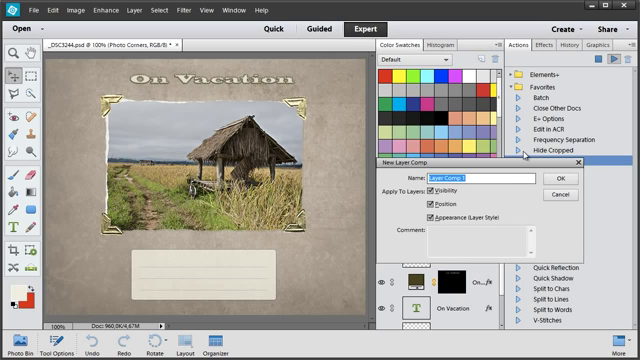
text(Q)
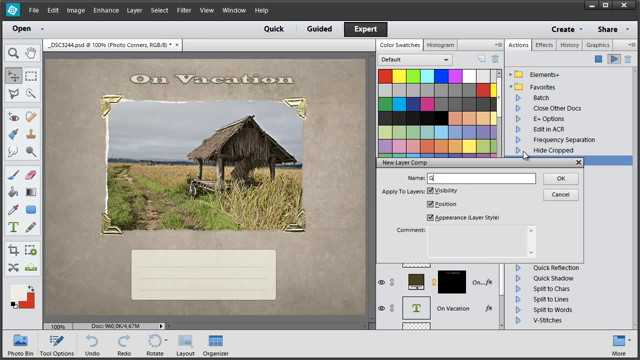
text(Golden Corners)
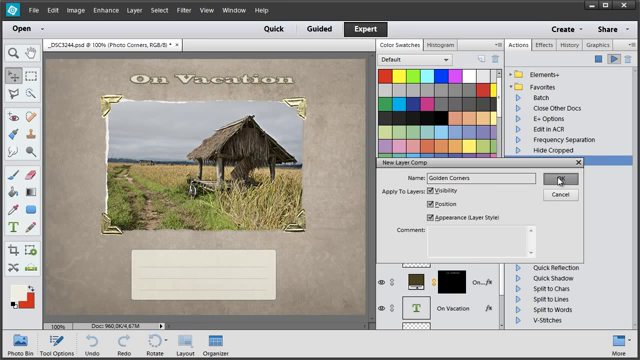
click(553, 180)
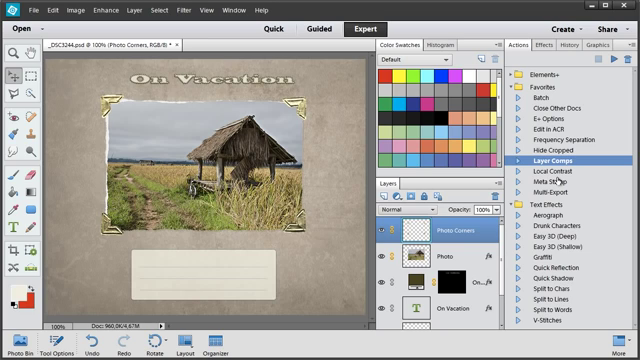
Hide the Photo Corners layer and save a layer comp named 'Plain'.
click(450, 238)
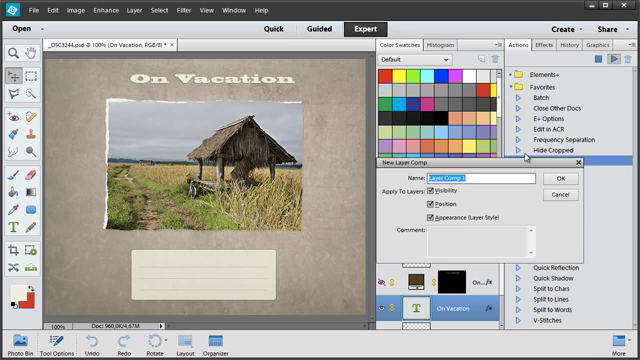
text(Pla)
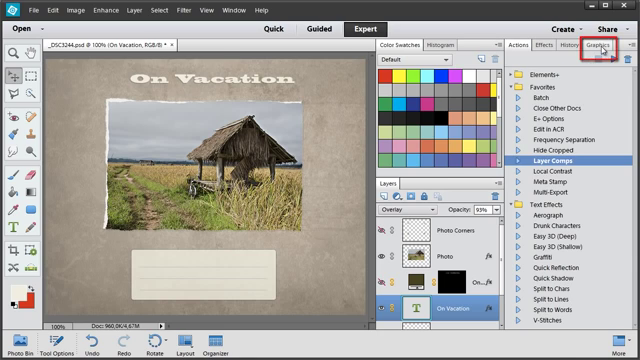
Place Palm Tree and Gold Feathers graphics from the Graphics library onto the page.
click(614, 50)
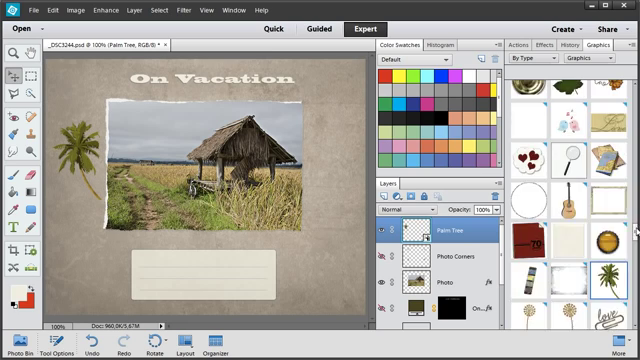
scroll(down, 3)
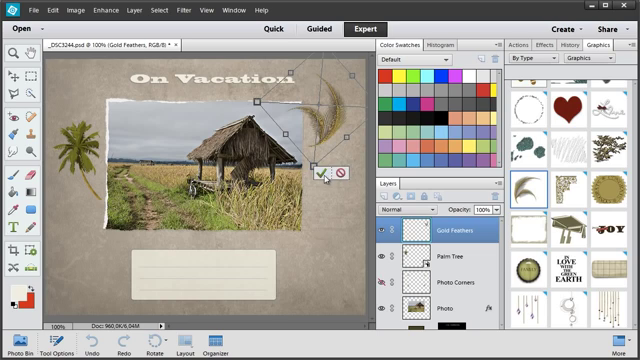
click(323, 173)
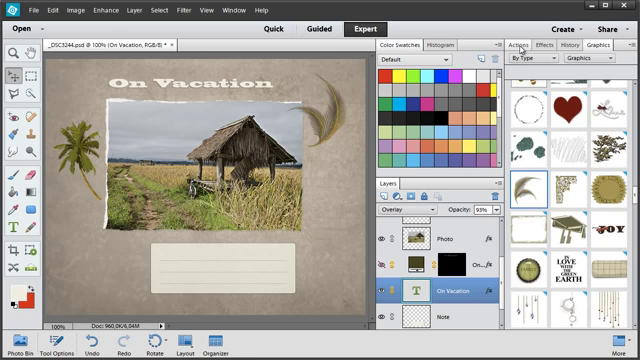
Show the actions list again from the right panel.
click(510, 46)
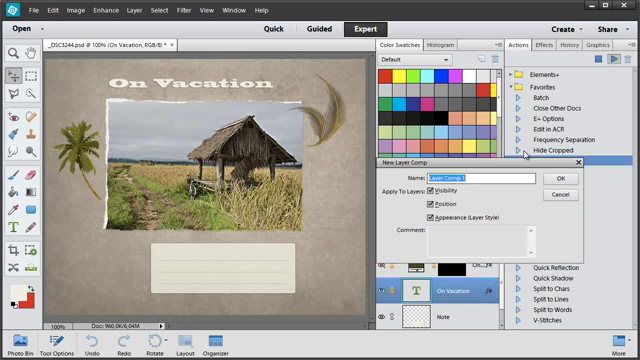
Name the new layer comp 'Clipart' and confirm it.
text(Clipart)
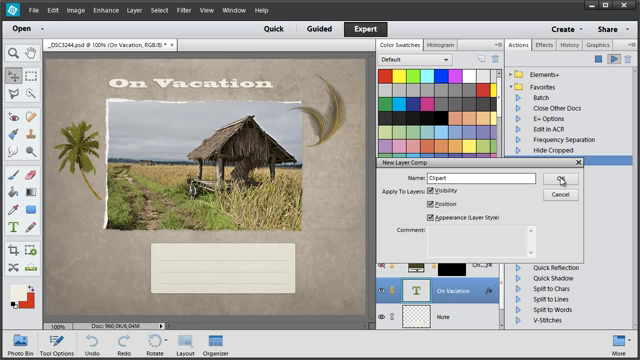
click(563, 178)
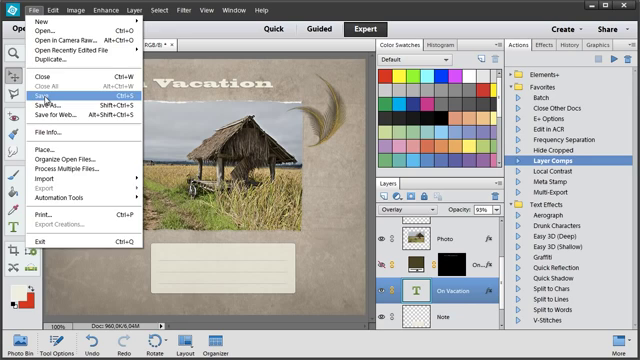
Save the scrapbook PSD with File > Save.
click(40, 92)
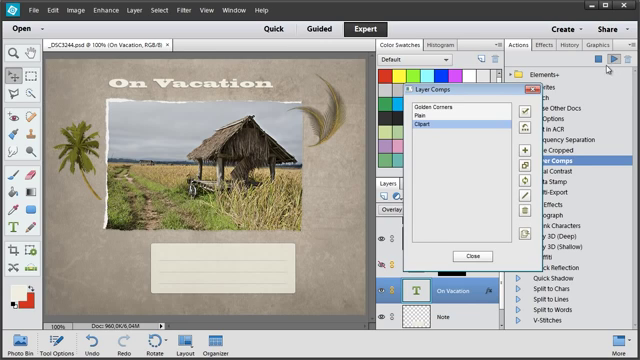
Select the Golden Corners comp in the Layer Comps list.
click(448, 108)
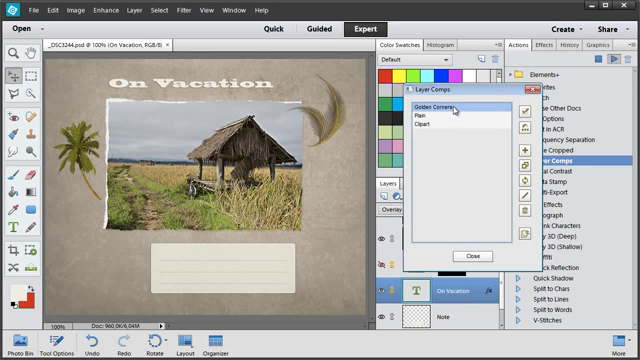